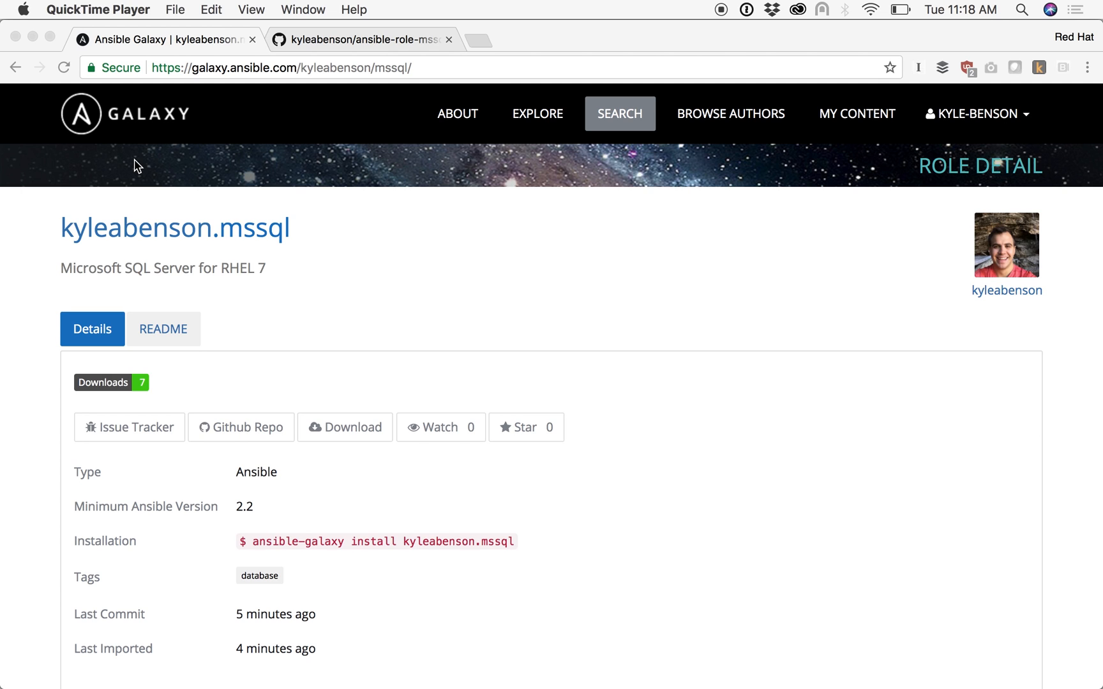
Read the kyleabenson.mssql GitHub README down to its role variables, then return to Galaxy
{"action": "left_click", "coordinate": [362, 39]}
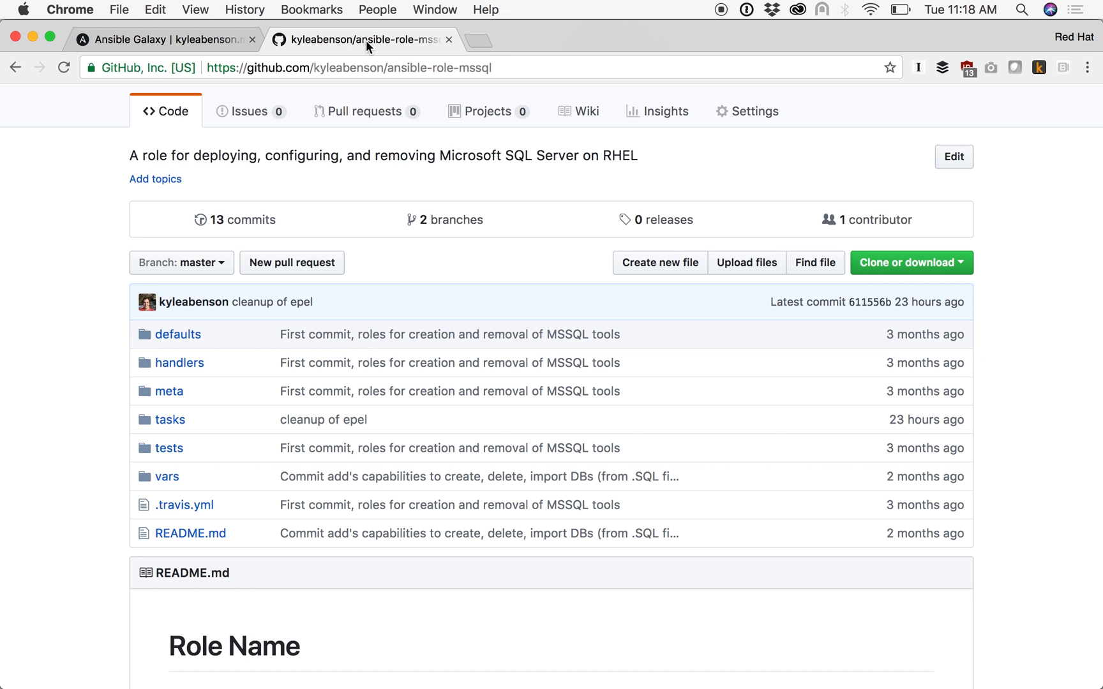
{"action": "mouse_move", "coordinate": [365, 40]}
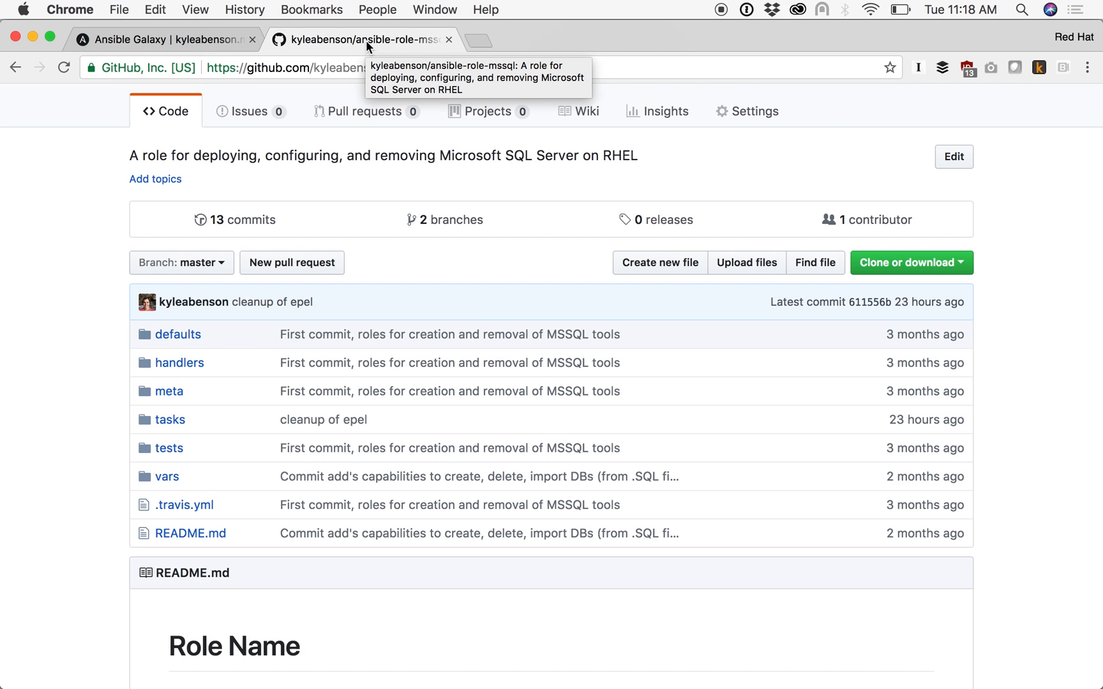
{"action": "mouse_move", "coordinate": [125, 320]}
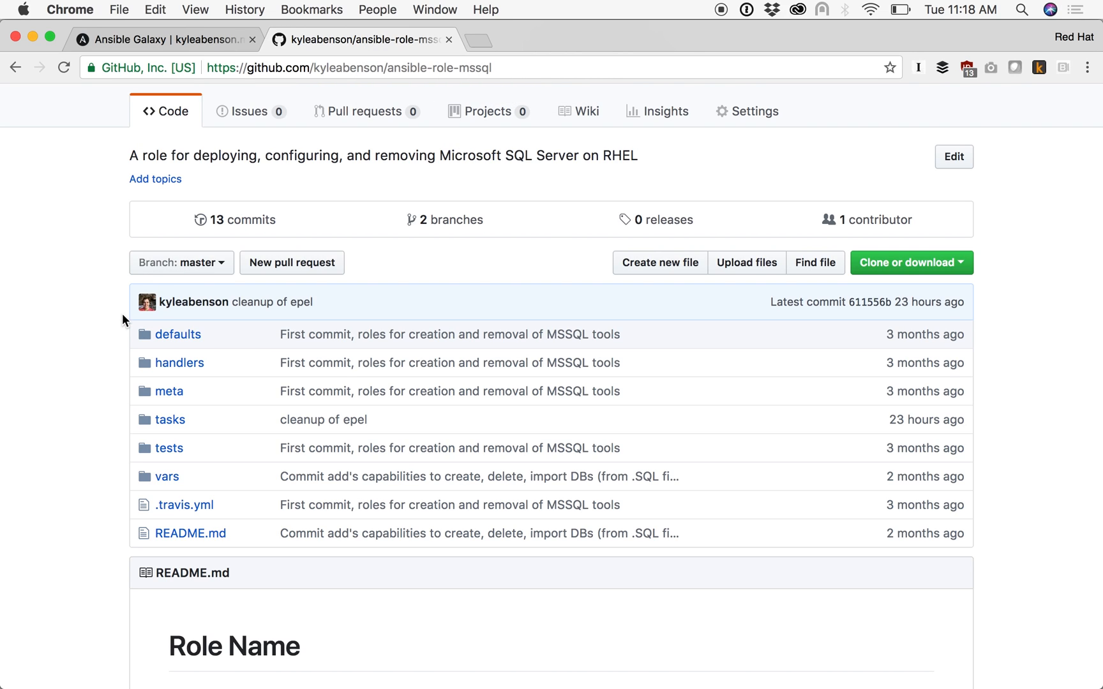
{"action": "scroll", "scroll_direction": "down", "scroll_amount": 3}
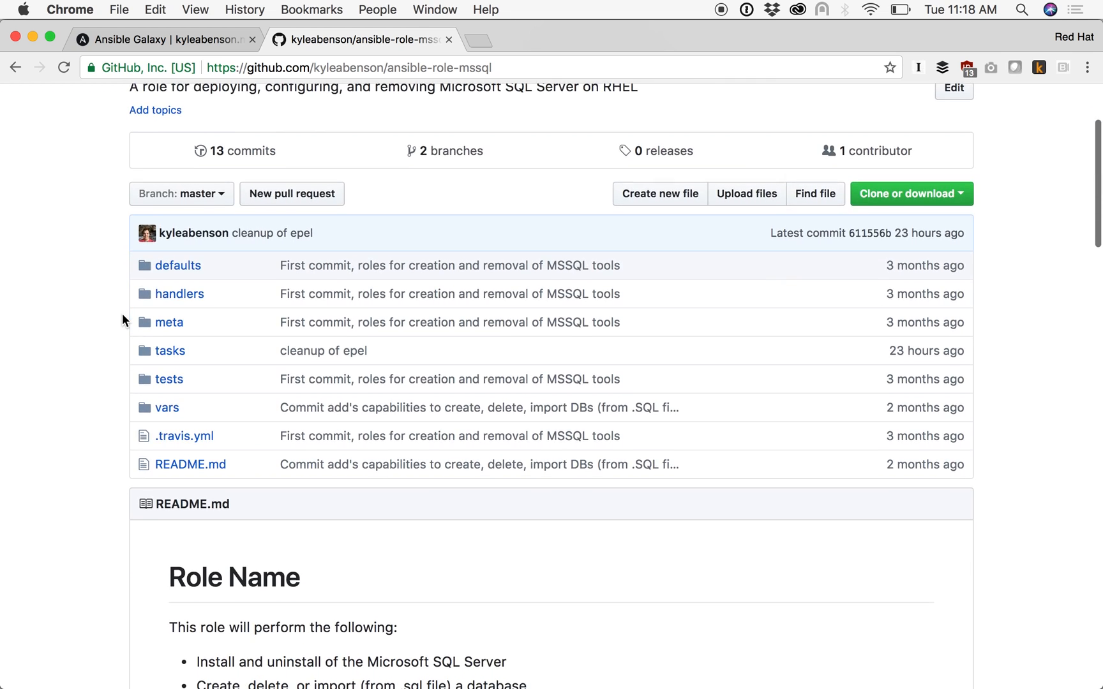
{"action": "scroll", "scroll_direction": "down", "scroll_amount": 3}
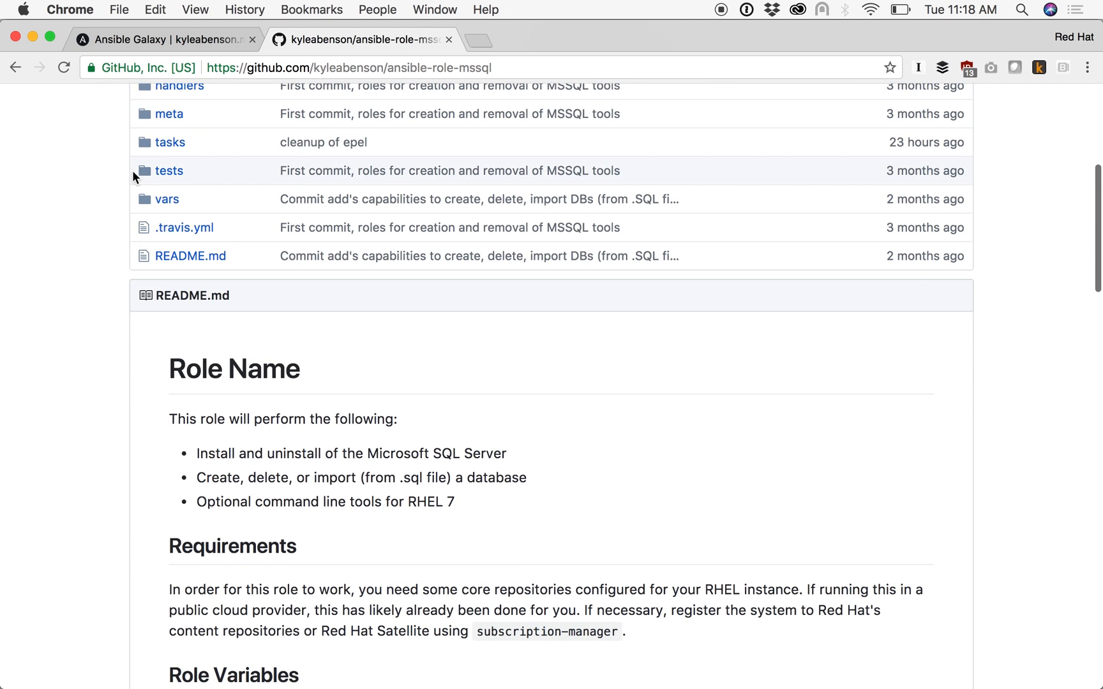
{"action": "left_click", "coordinate": [161, 40]}
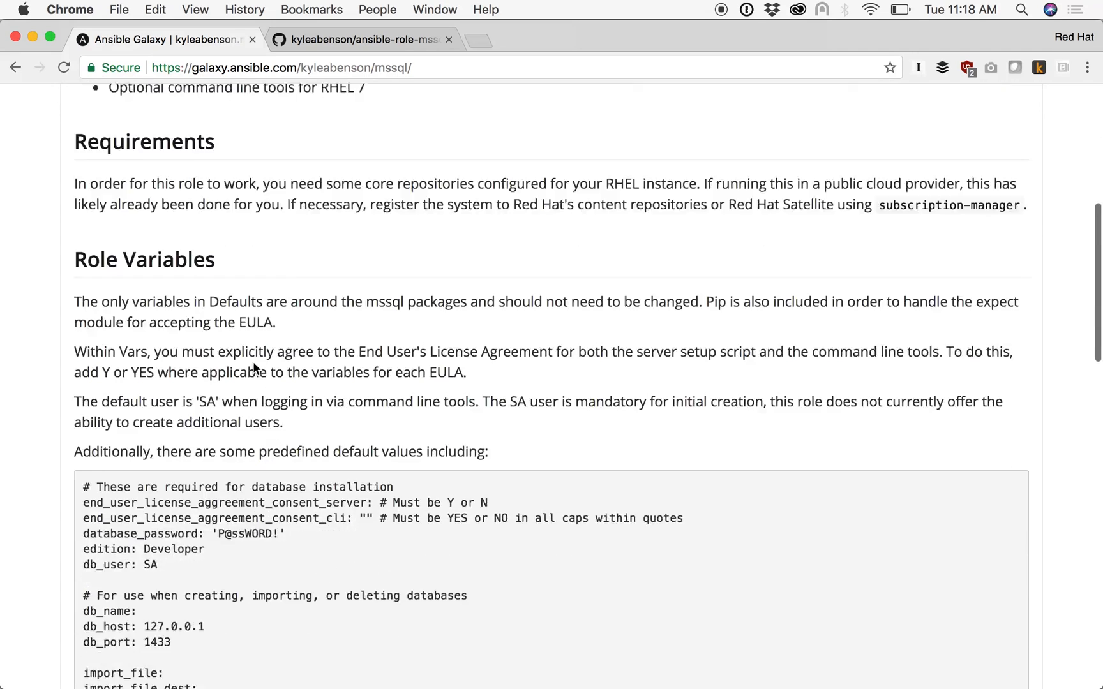
{"action": "key", "text": "cmd+tab"}
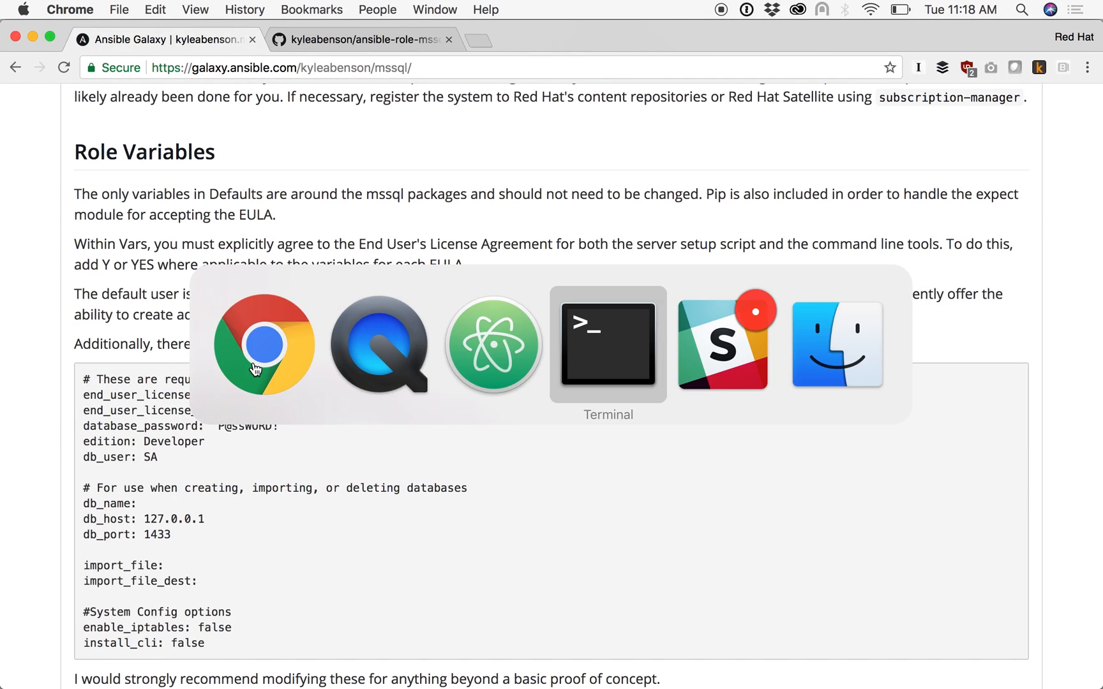
Install the kyleabenson.mssql role with ansible-galaxy install in Terminal
{"action": "left_click", "coordinate": [607, 345]}
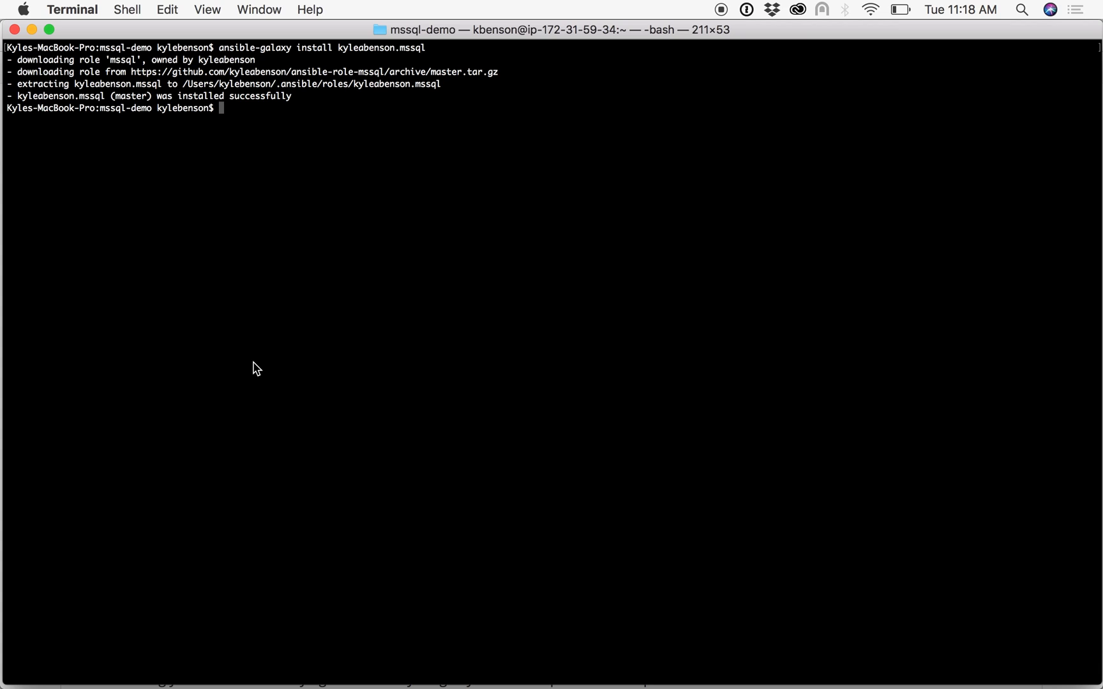
{"action": "key", "text": "cmd+tab"}
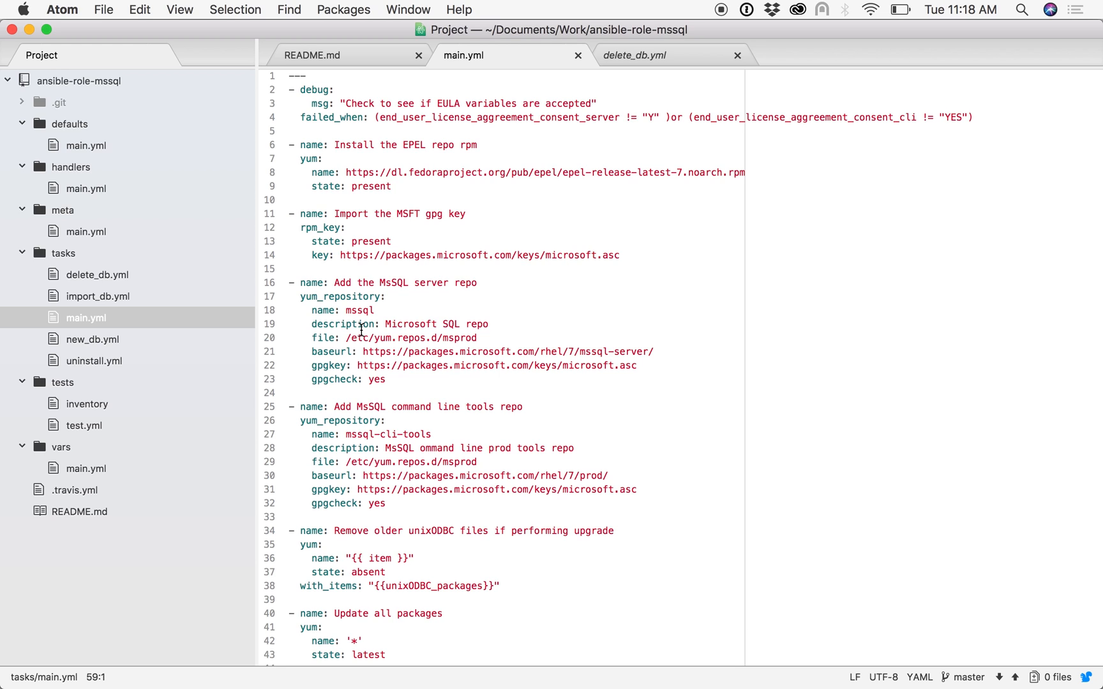
Scroll tasks/main.yml past the EULA check, firewall and service-stop tasks to the setup script
{"action": "scroll", "scroll_direction": "down", "scroll_amount": 3}
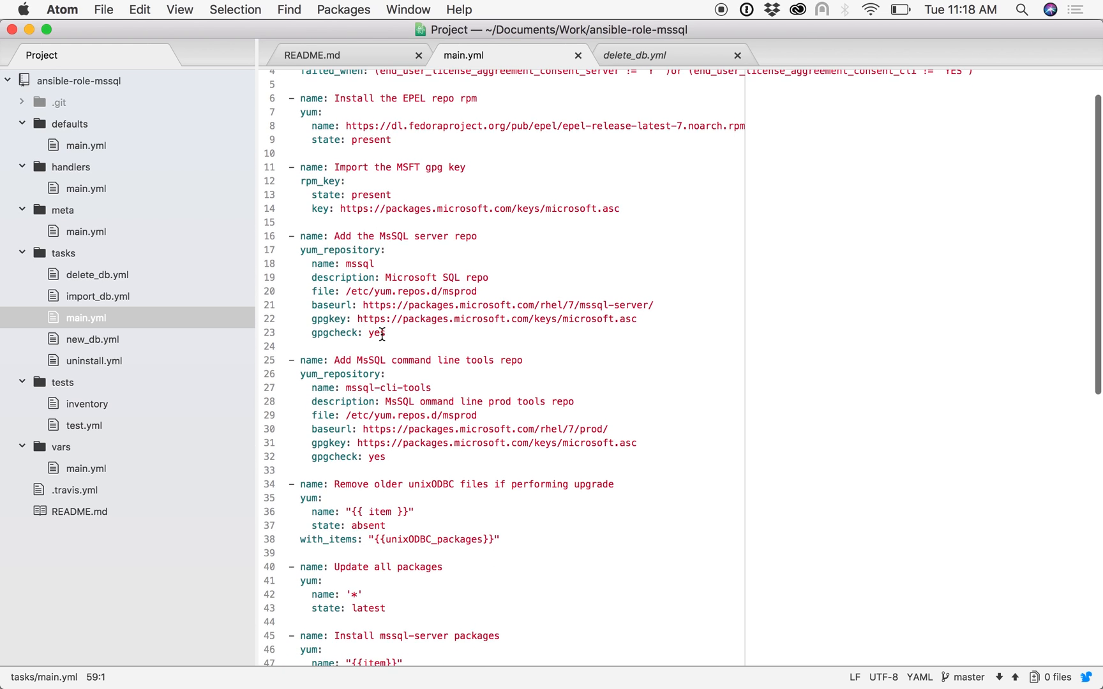
{"action": "scroll", "scroll_direction": "down", "scroll_amount": 3}
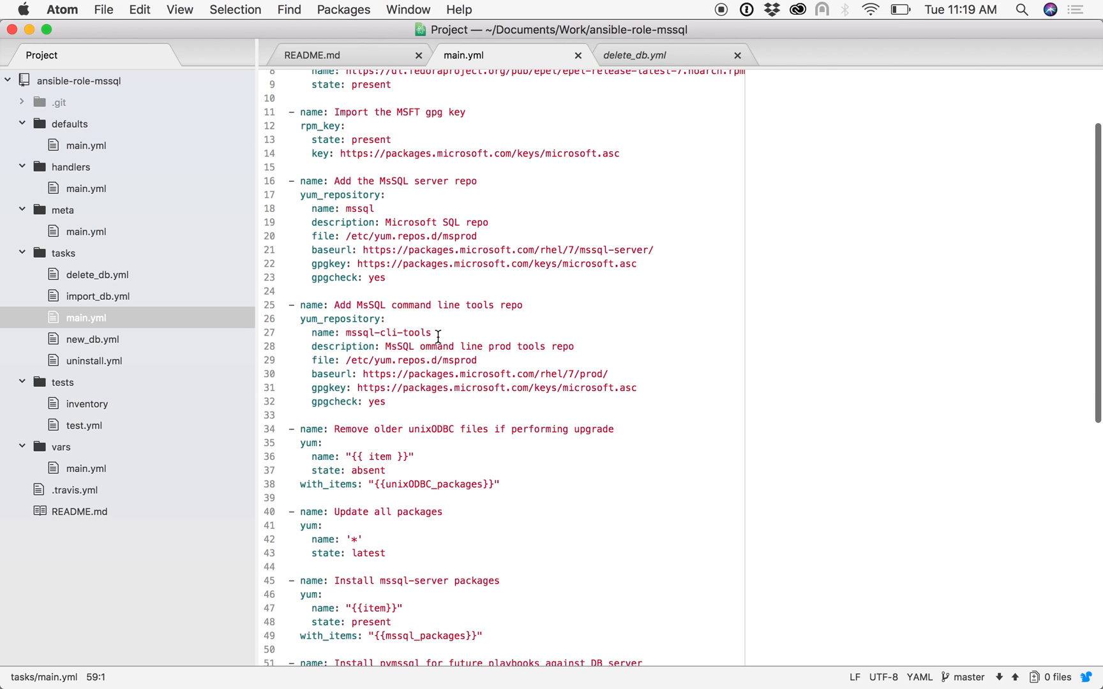
{"action": "scroll", "scroll_direction": "down", "scroll_amount": 3}
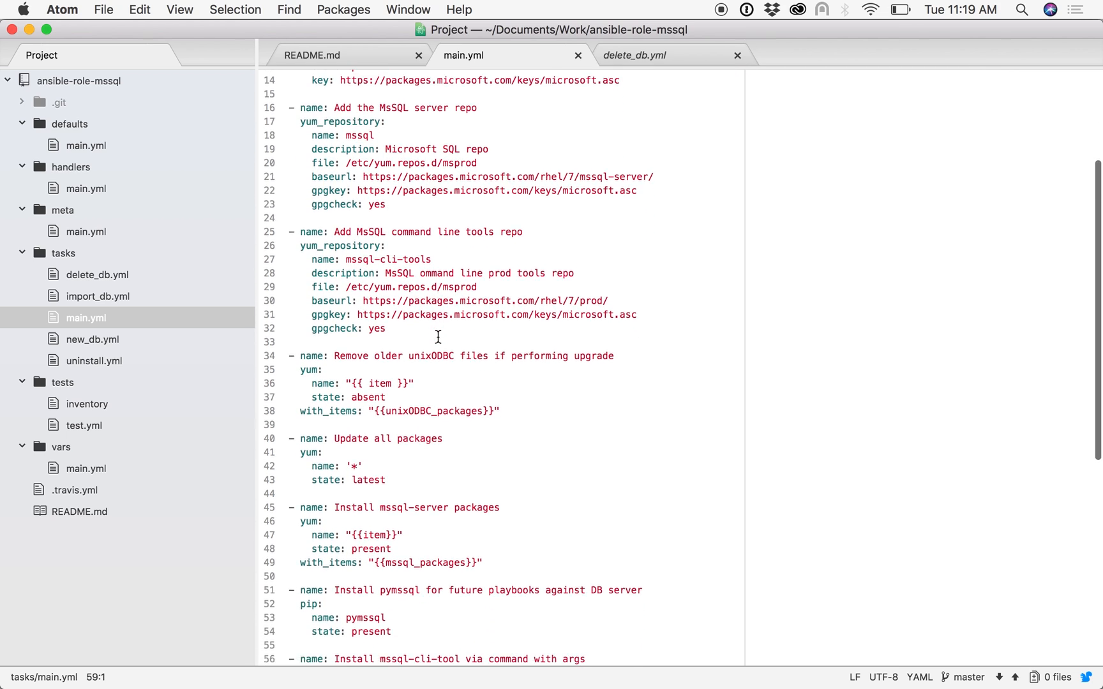
{"action": "scroll", "scroll_direction": "down", "scroll_amount": 3}
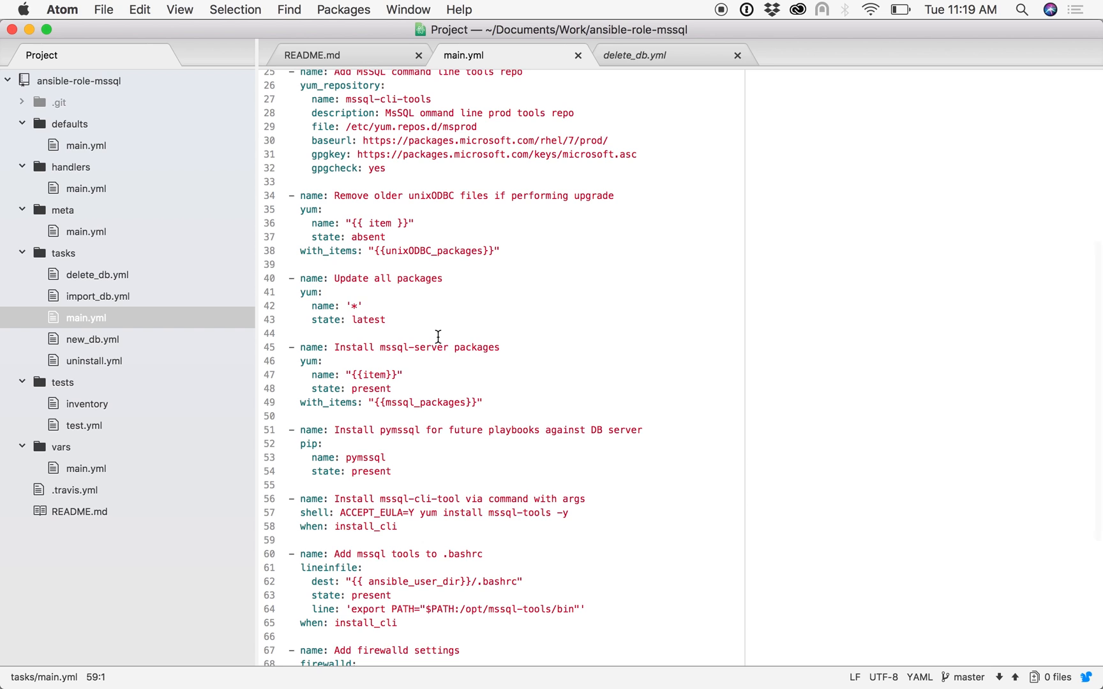
{"action": "scroll", "scroll_direction": "down", "scroll_amount": 3}
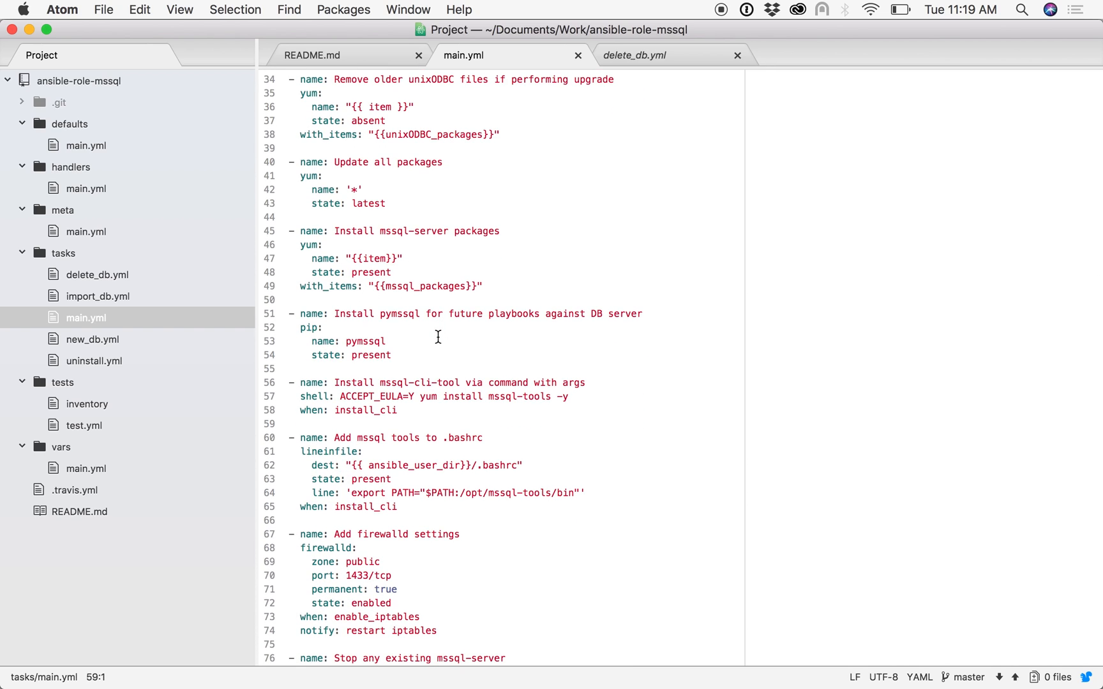
{"action": "scroll", "scroll_direction": "down", "scroll_amount": 3}
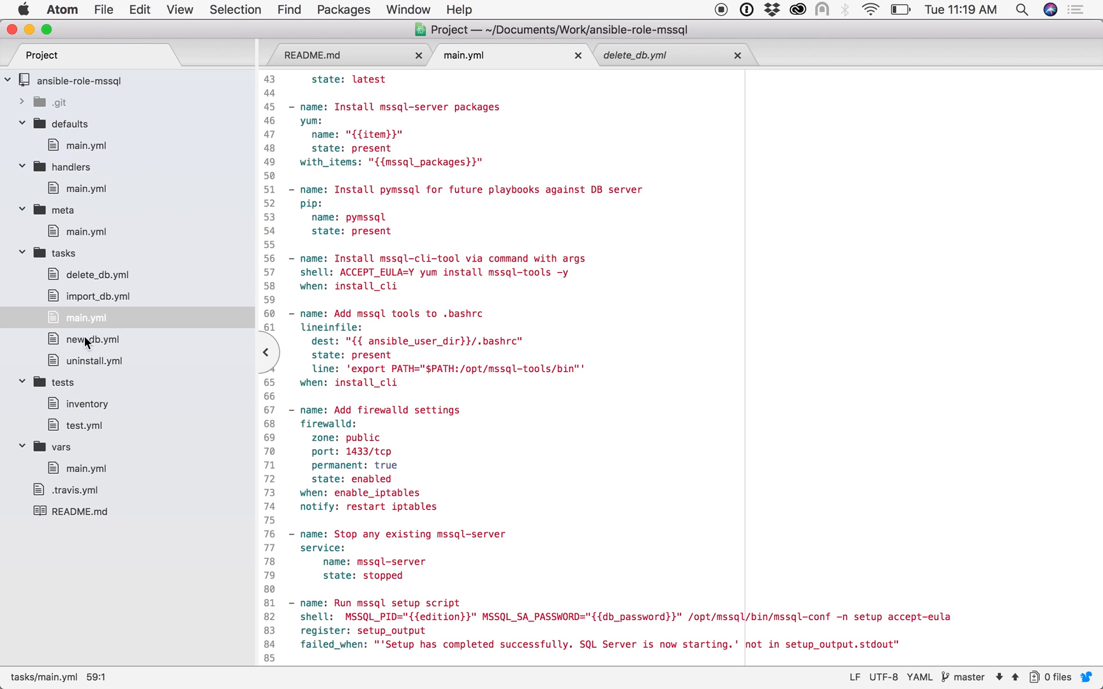
{"action": "mouse_move", "coordinate": [98, 296]}
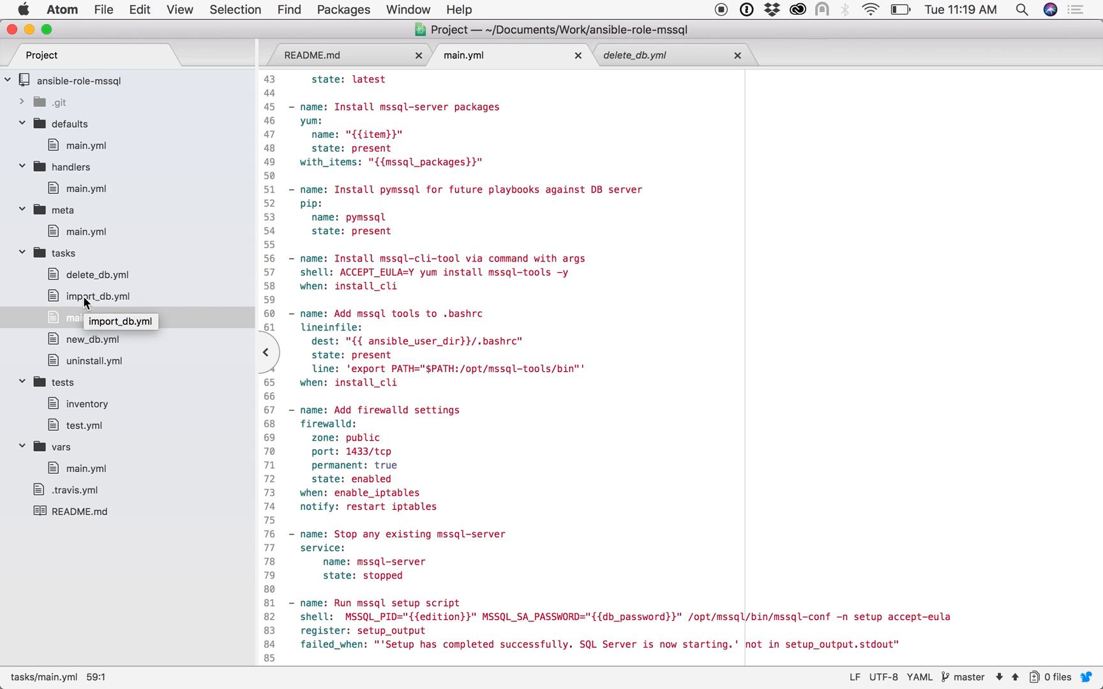
{"action": "mouse_move", "coordinate": [90, 281]}
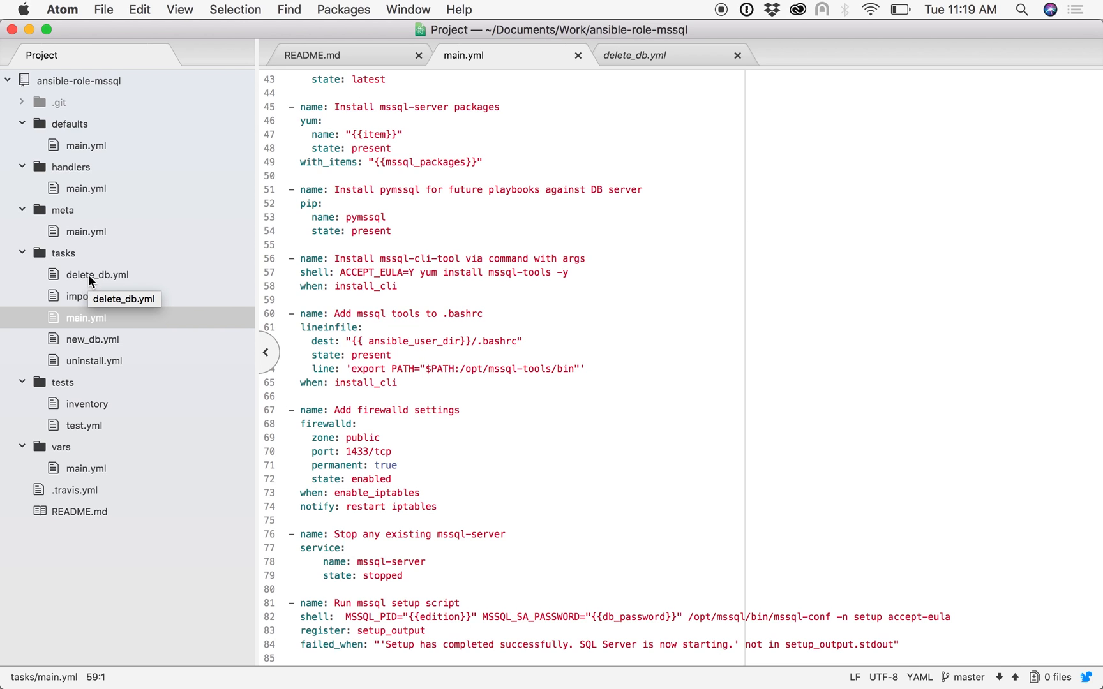
{"action": "left_click", "coordinate": [408, 9]}
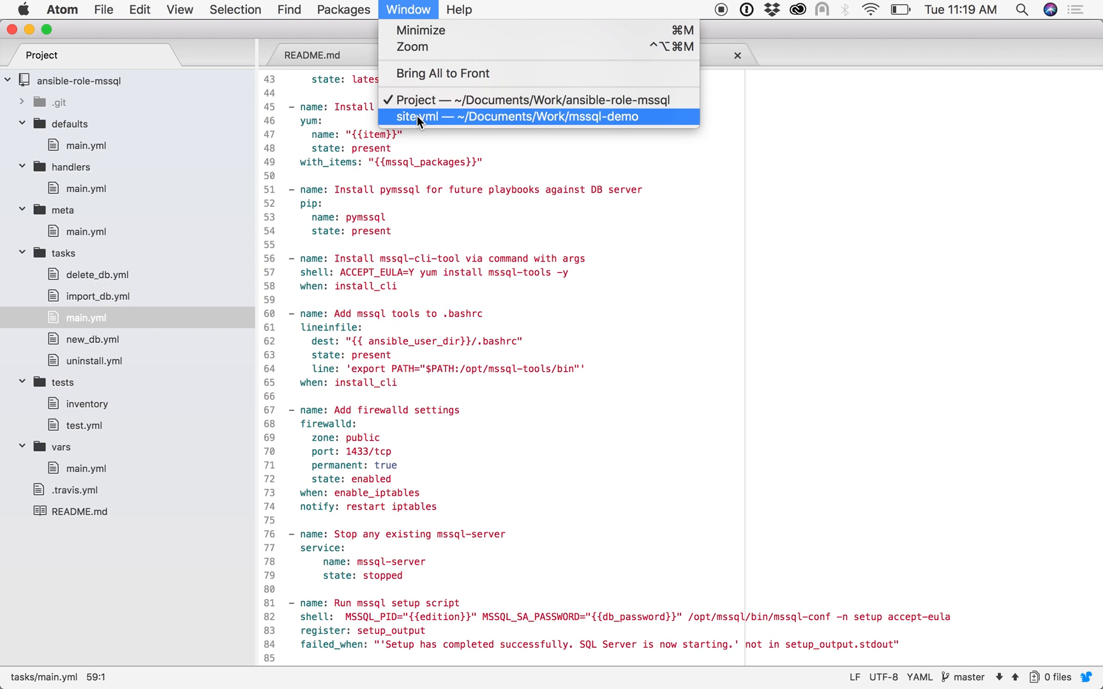
{"action": "left_click", "coordinate": [542, 117]}
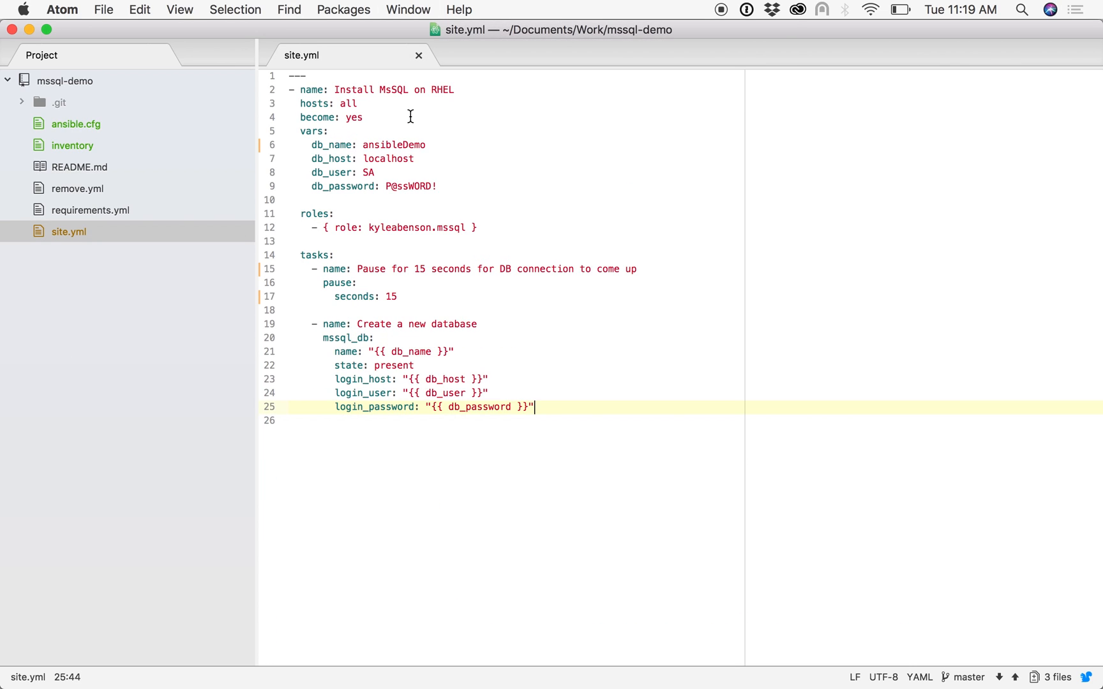
{"action": "mouse_move", "coordinate": [369, 148]}
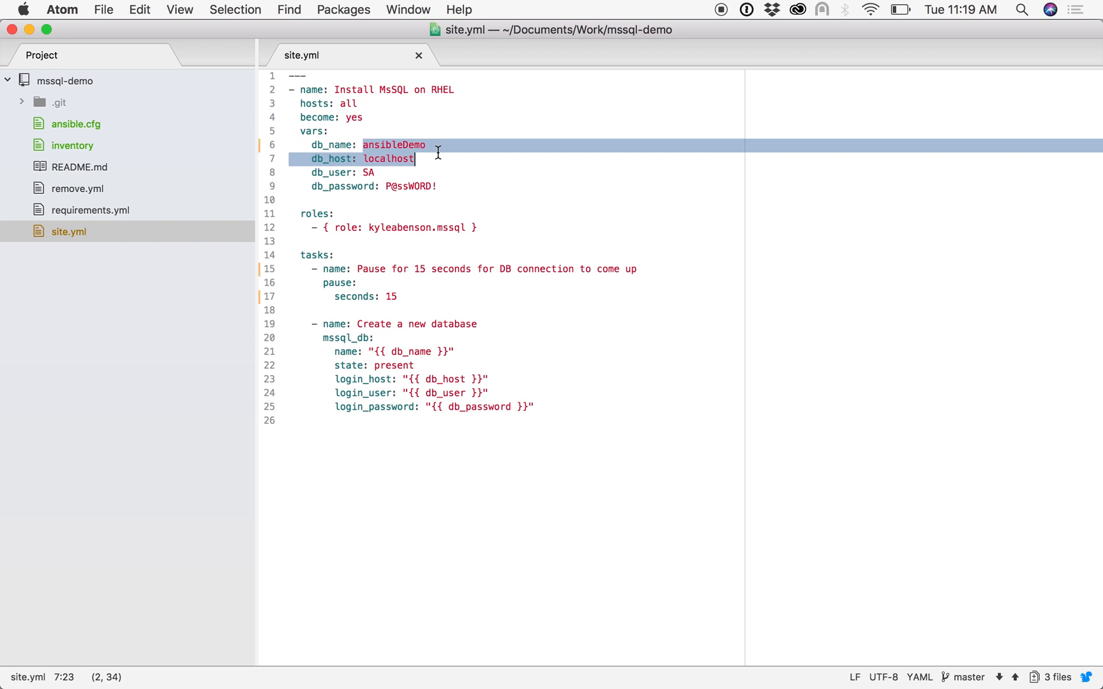
{"action": "left_click", "coordinate": [433, 158]}
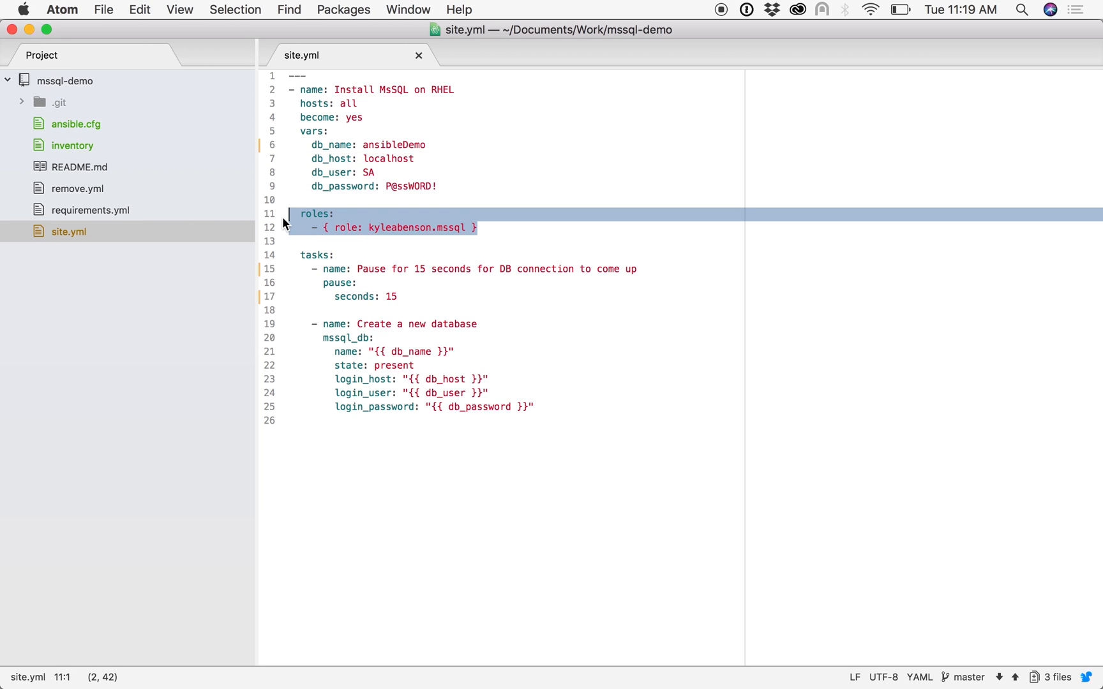
{"action": "mouse_move", "coordinate": [461, 510]}
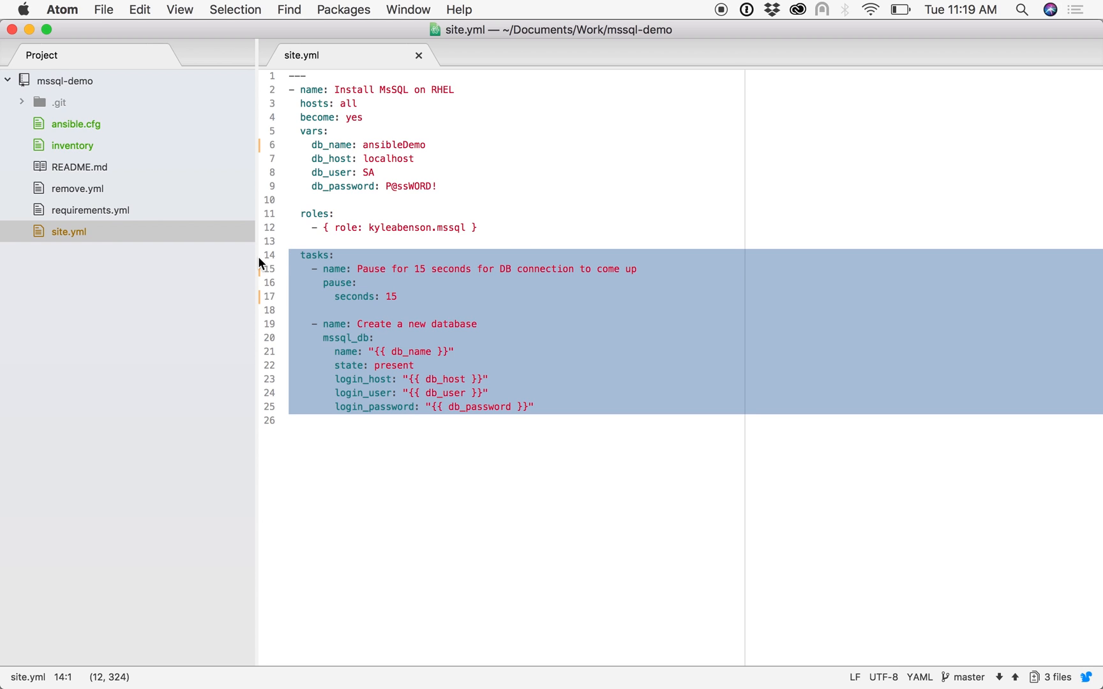
{"action": "mouse_move", "coordinate": [418, 379]}
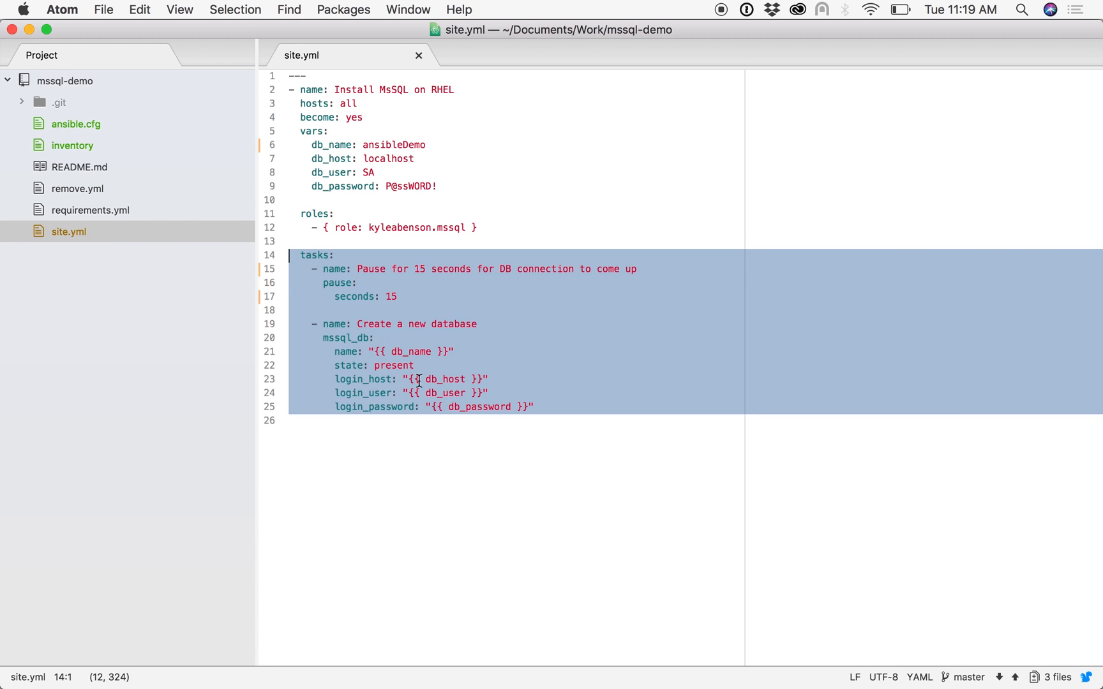
{"action": "mouse_move", "coordinate": [482, 496]}
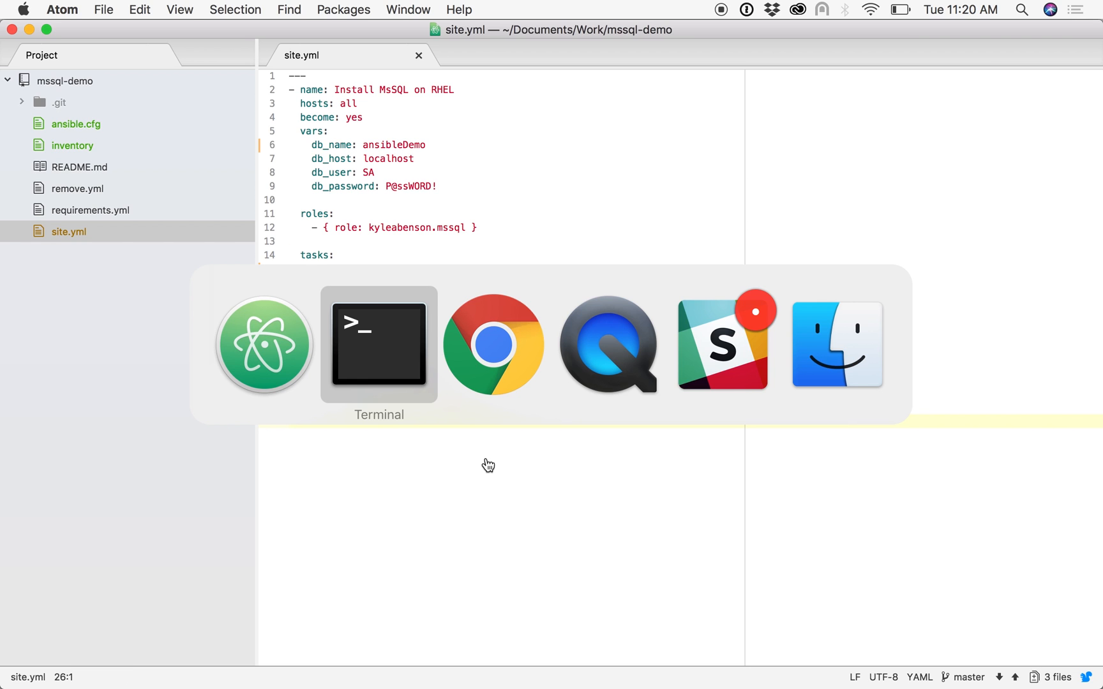
Run ansible-playbook site.yml and reach a recap of 14 ok, 7 changed, 0 failed
{"action": "left_click", "coordinate": [378, 344]}
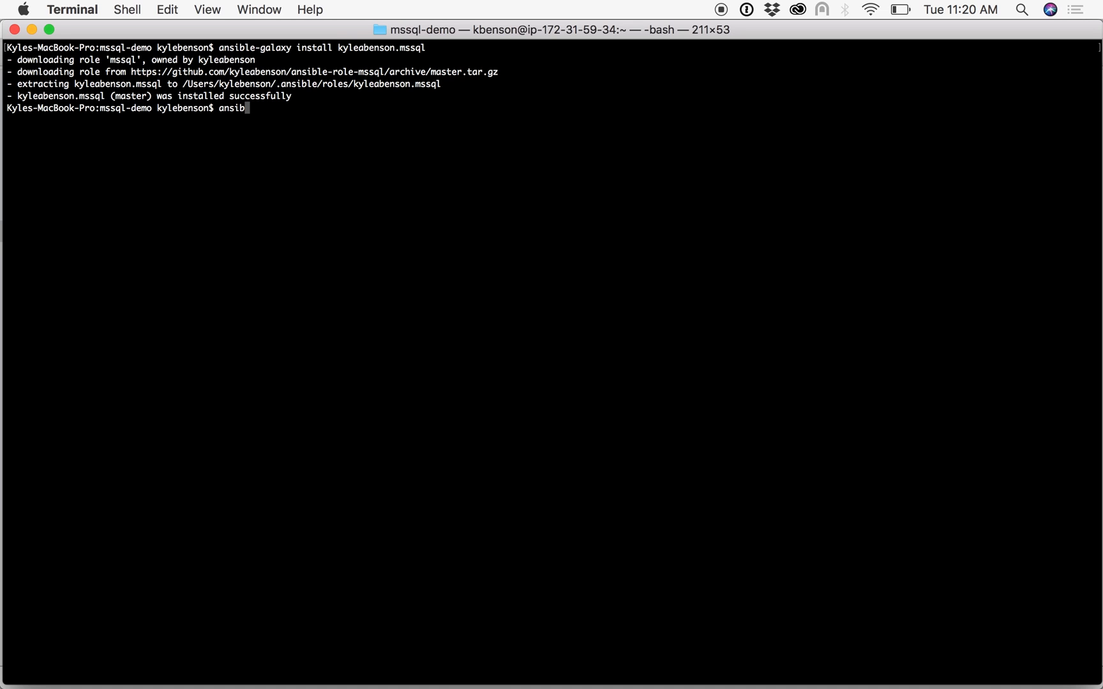
{"action": "type", "text": "le-playbook site.yml"}
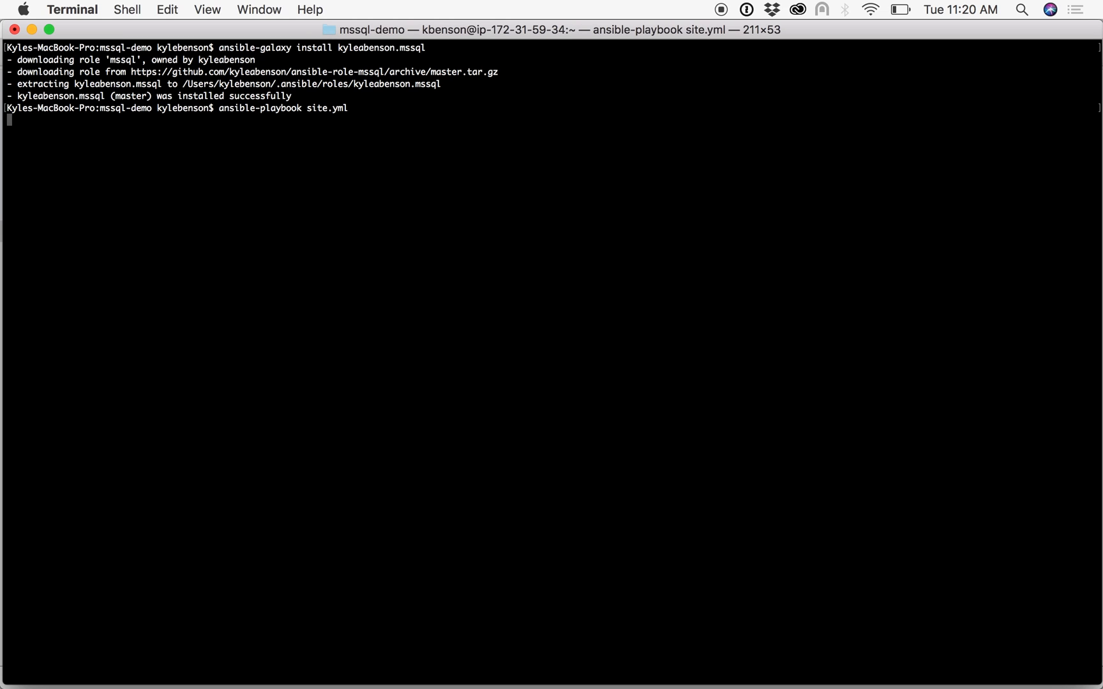
{"action": "key", "text": "Return"}
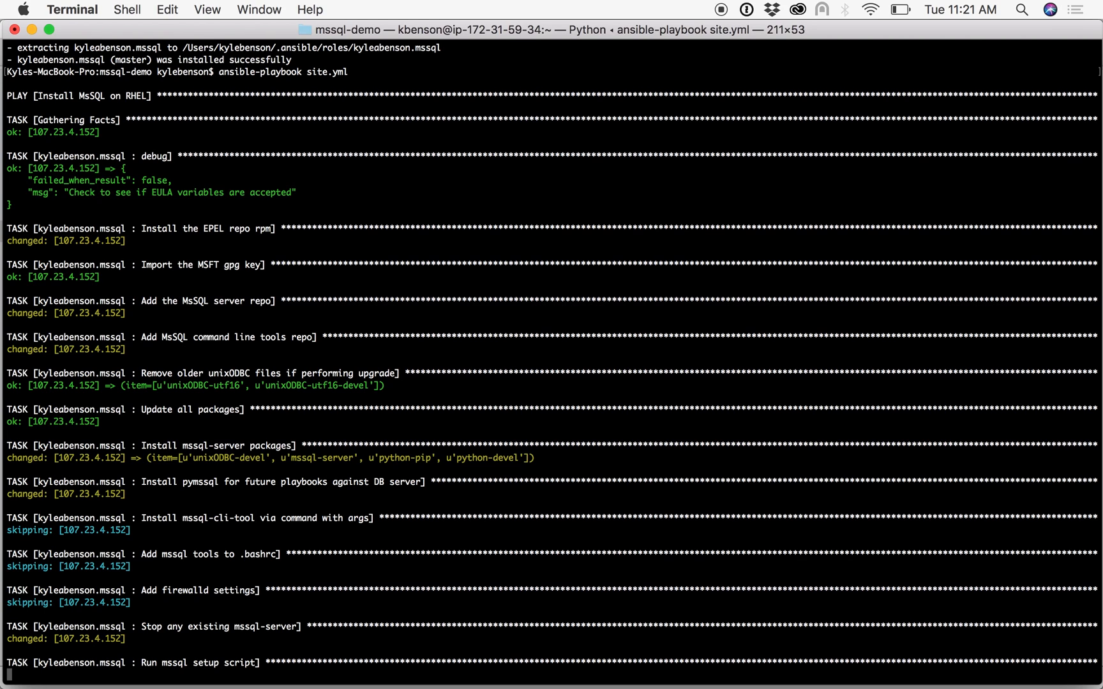
{"action": "scroll", "scroll_direction": "down", "scroll_amount": 3}
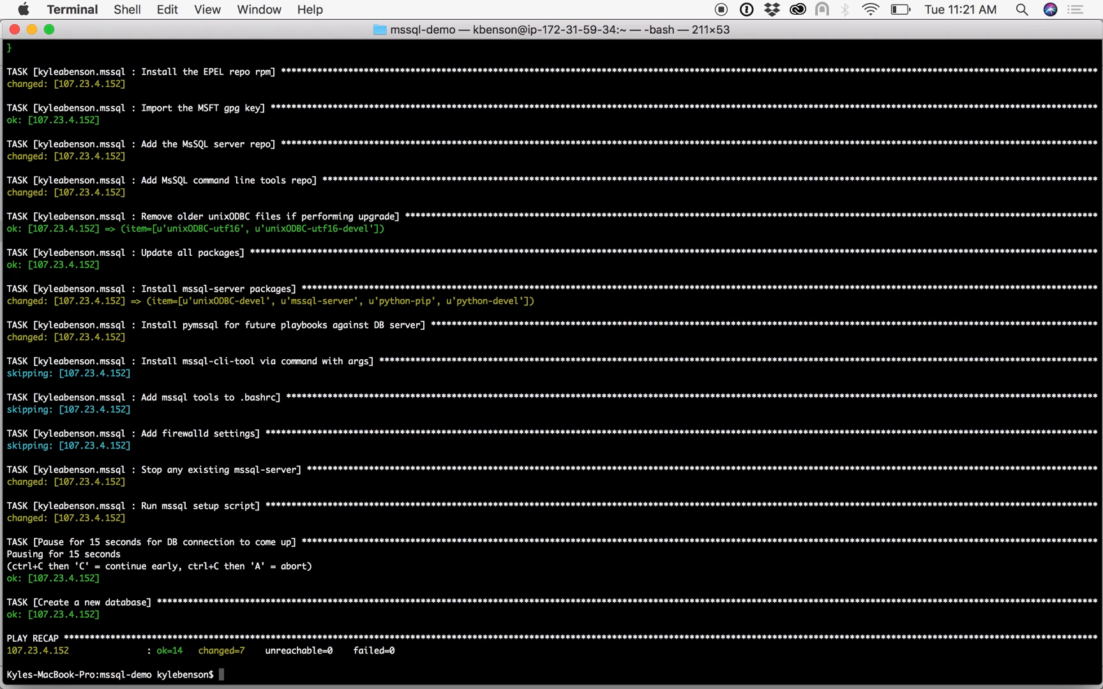
Connect with mssql -s 107.23.4.152 -u SA -p using the playbook's password
{"action": "type", "text": "mssql -s 1"}
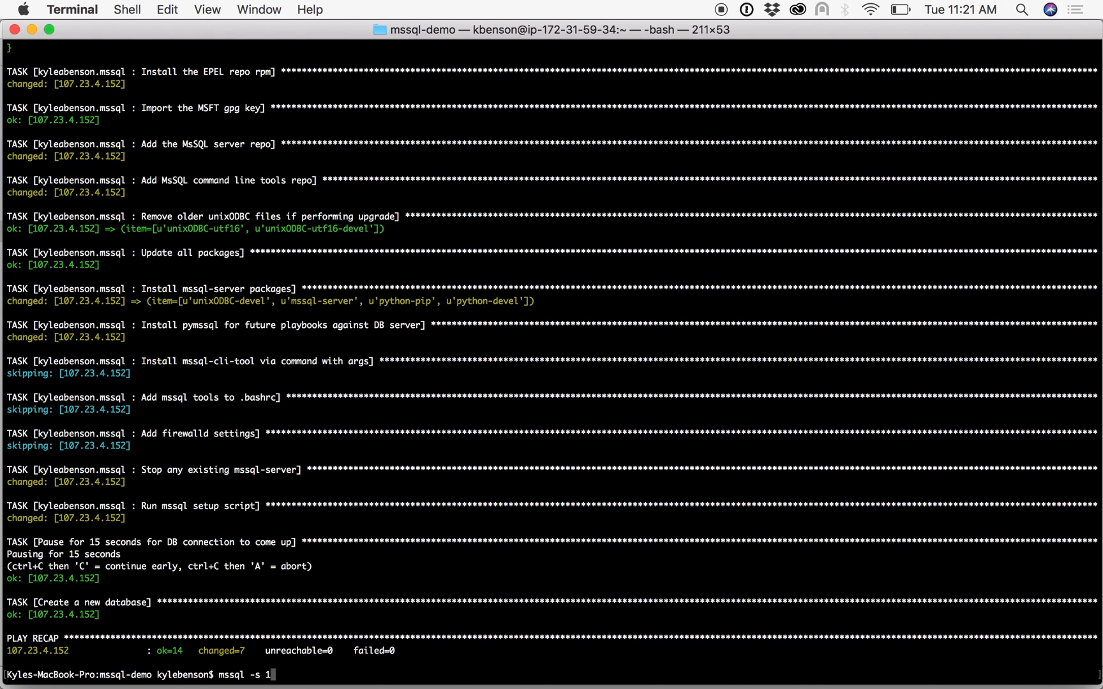
{"action": "type", "text": "07.23.4."}
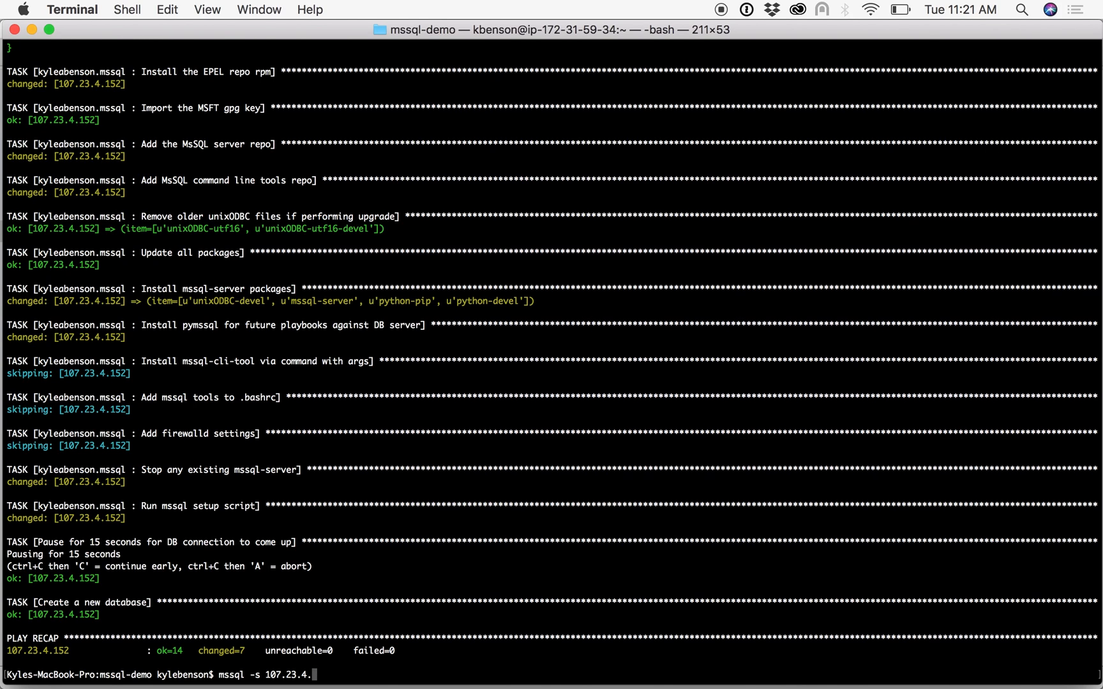
{"action": "type", "text": "-u"}
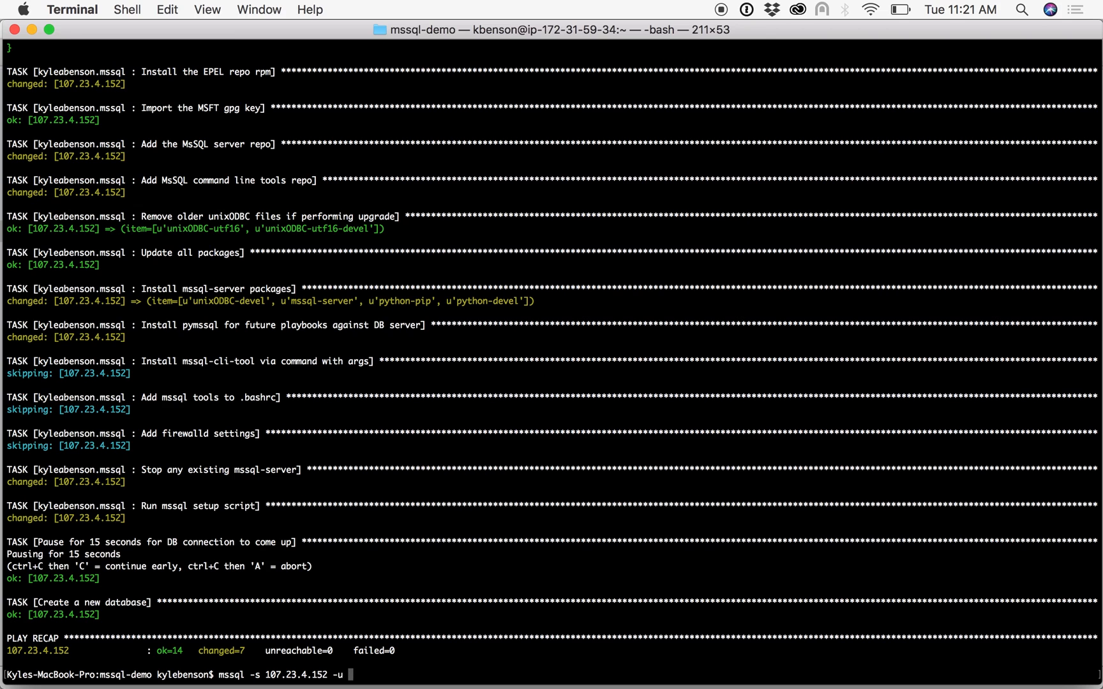
{"action": "type", "text": "SA -p"}
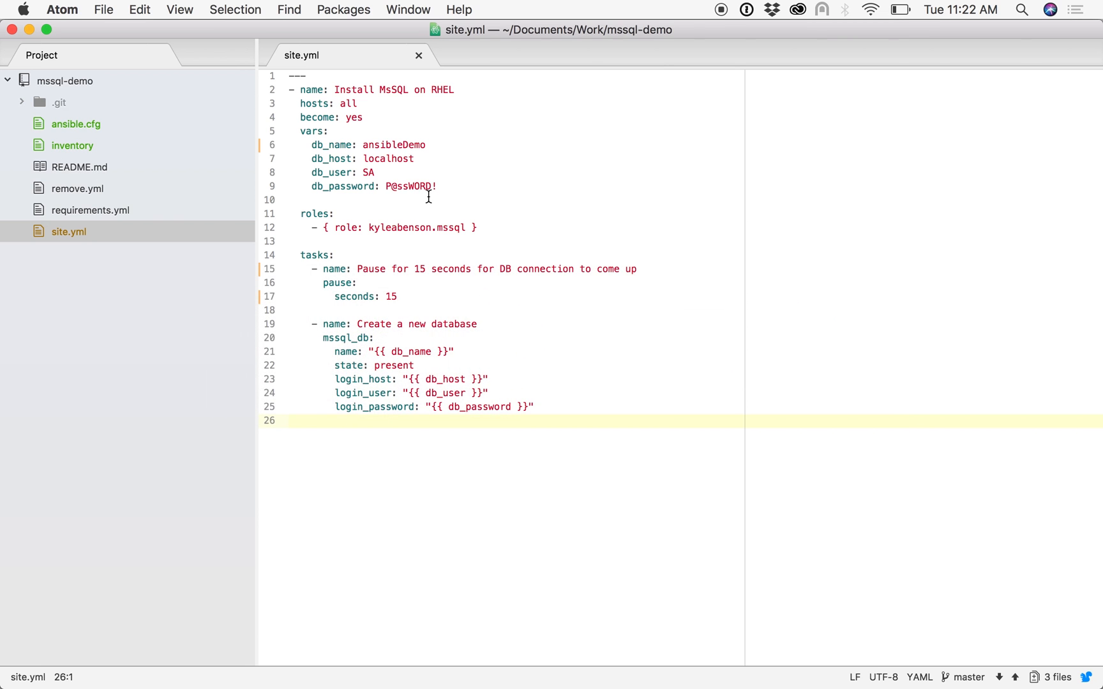
{"action": "double_click", "coordinate": [412, 187]}
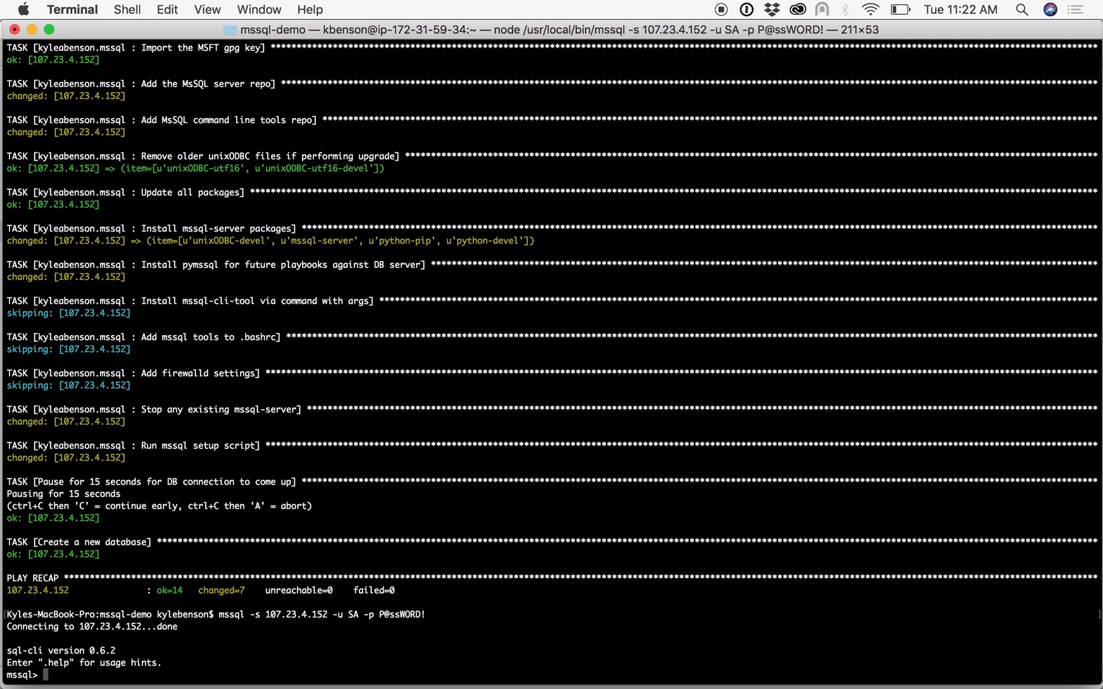
List databases with .databases, confirm ansibleDemo is present, then .quit to bash
{"action": "type", "text": ".dat"}
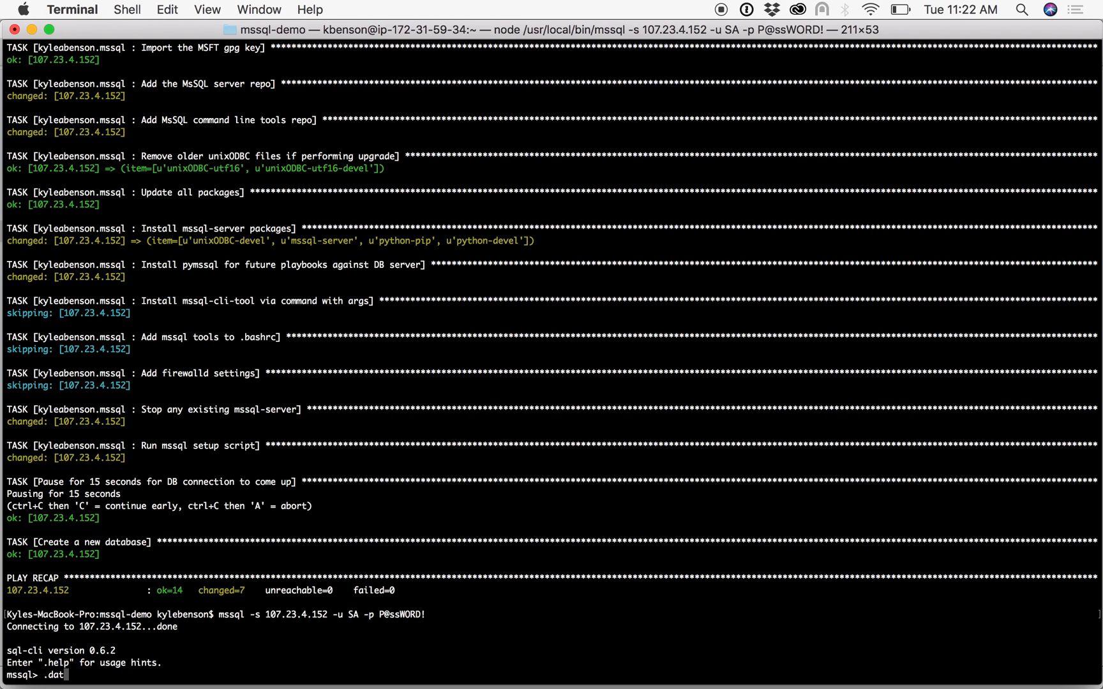
{"action": "type", "text": "bs"}
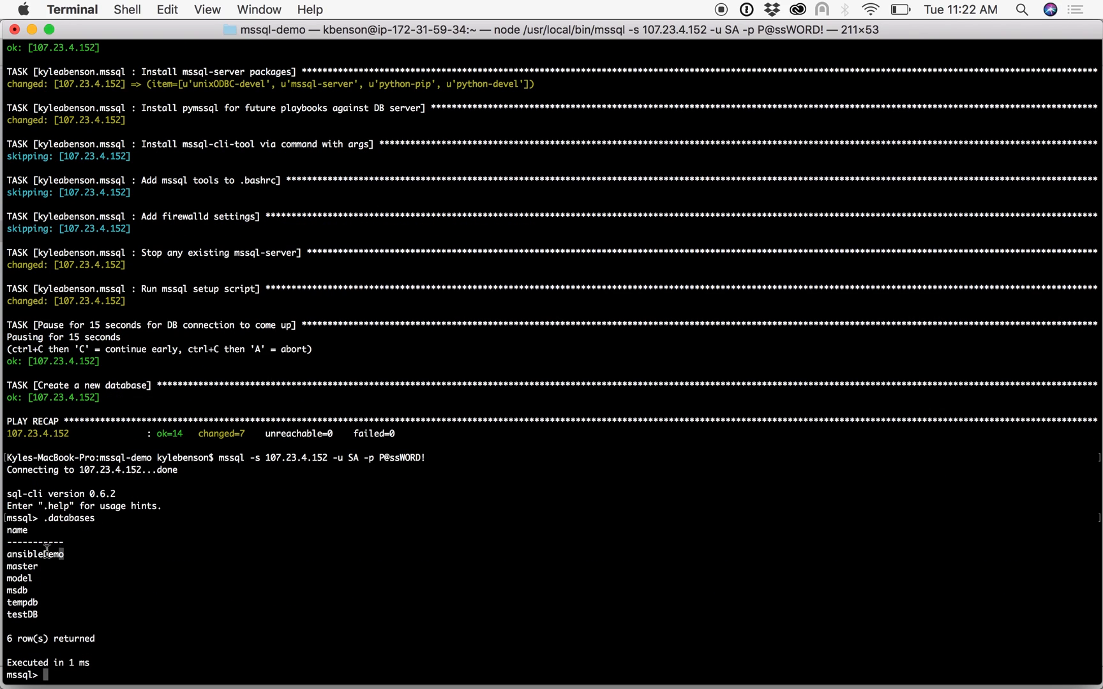
{"action": "double_click", "coordinate": [34, 554]}
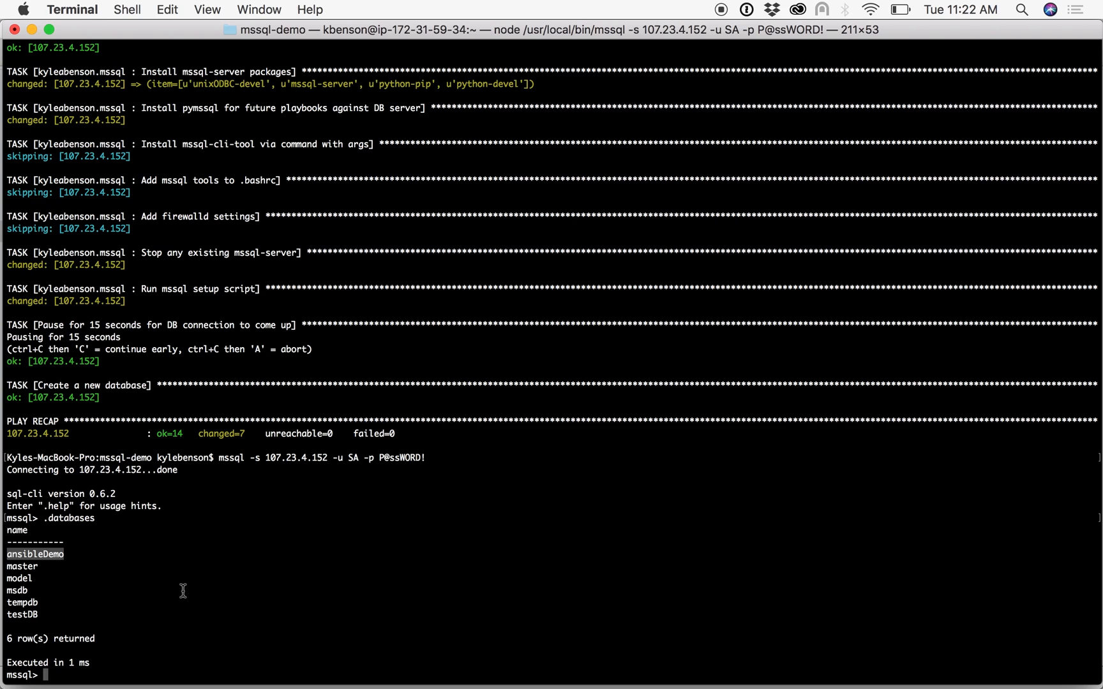
{"action": "type", "text": ".qu"}
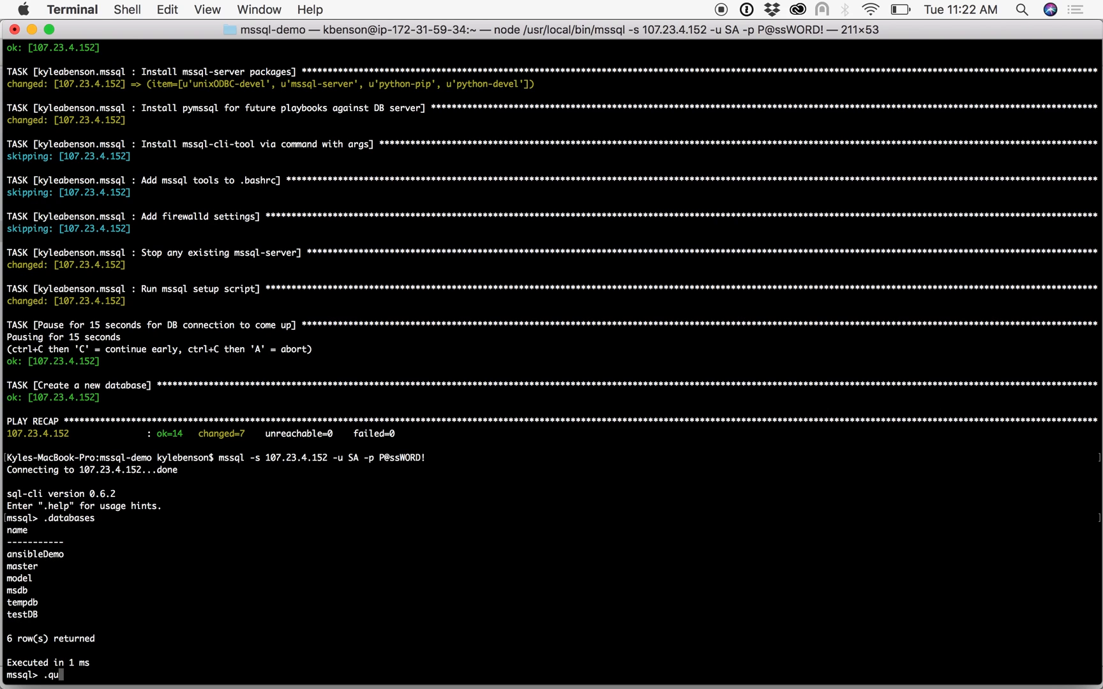
{"action": "key", "text": "Return"}
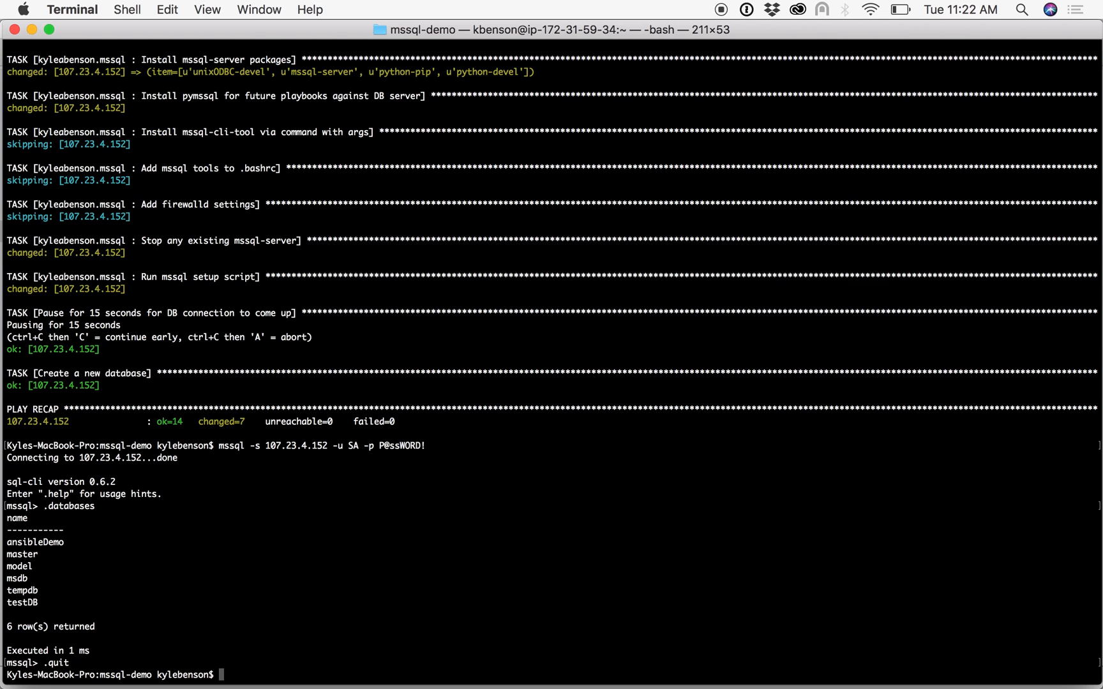
{"action": "mouse_move", "coordinate": [478, 151]}
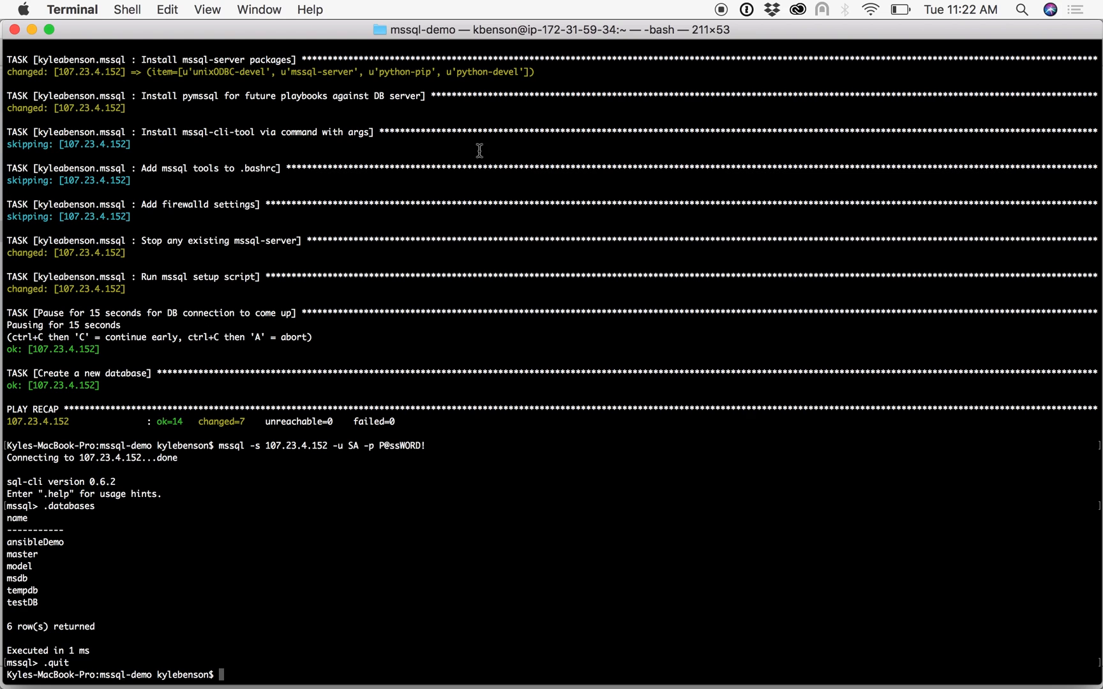